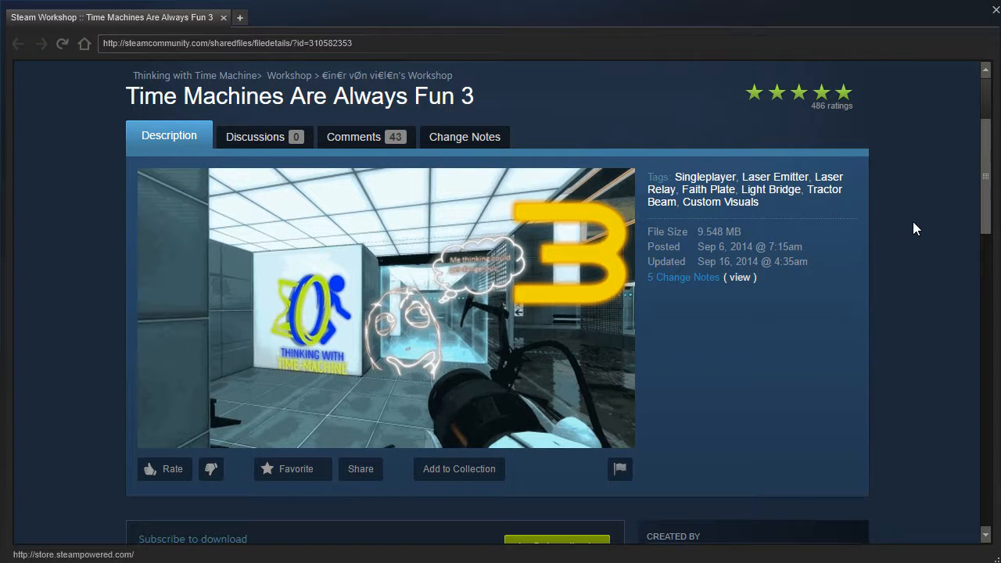
# - Cycle through the weapon/recording slots while moving toward the round tunnel
pyautogui.scroll(-3)
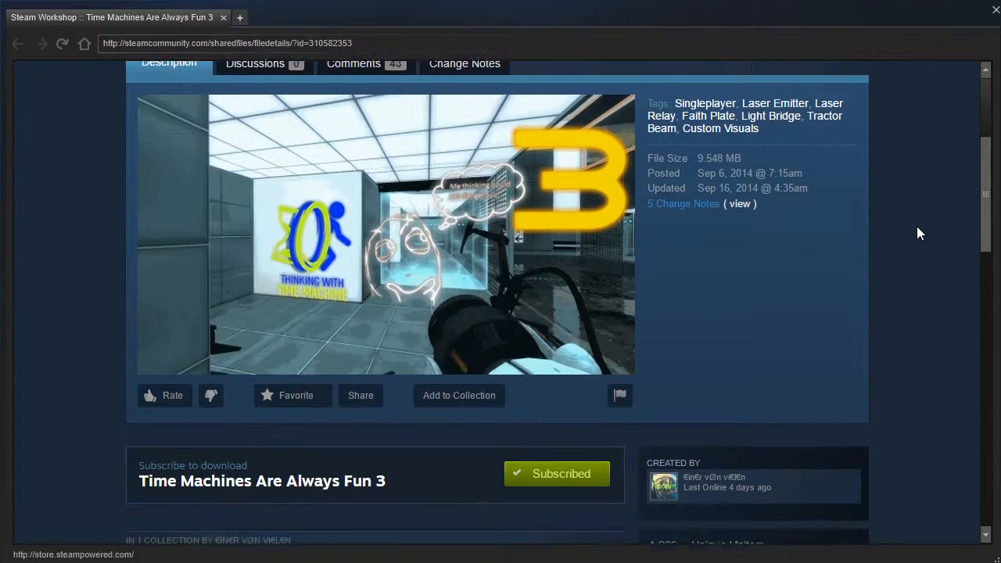
pyautogui.scroll(-3)
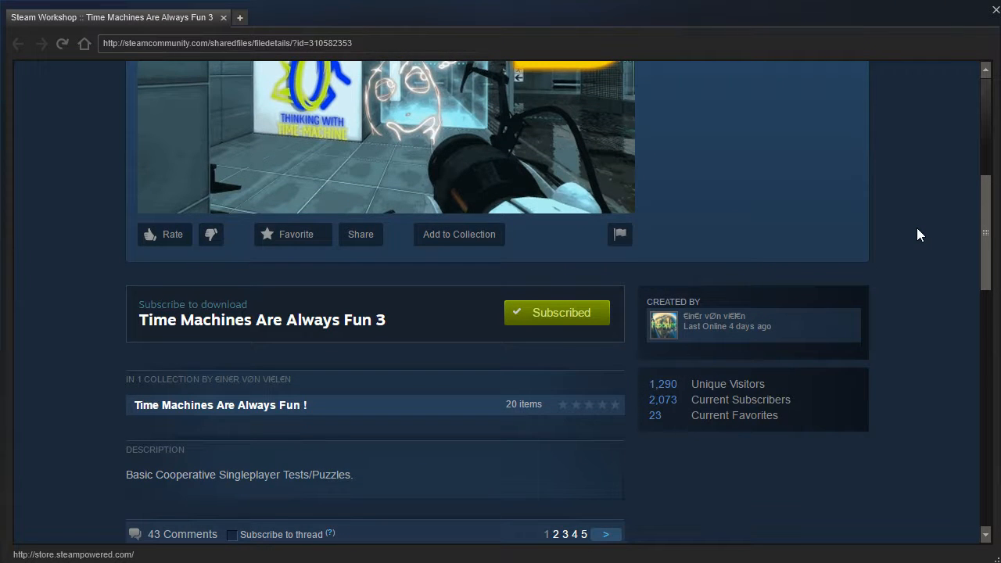
pyautogui.scroll(-3)
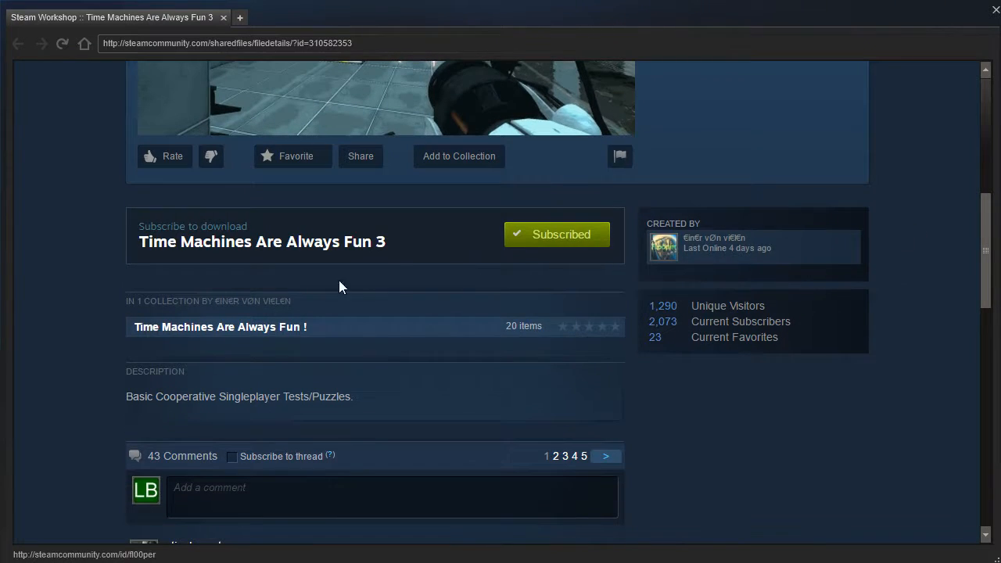
pyautogui.moveTo(75, 335)
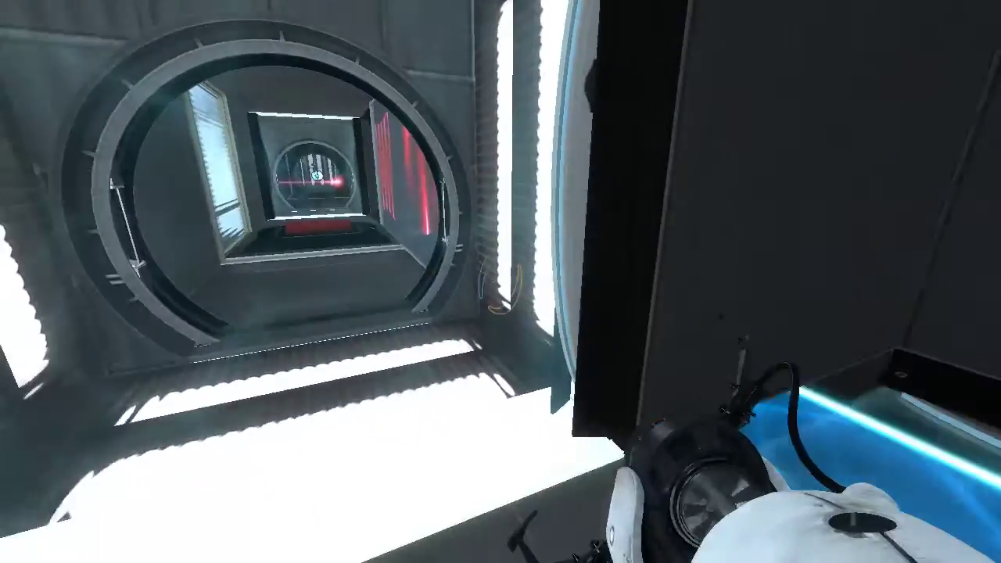
pyautogui.moveTo(500, 282)
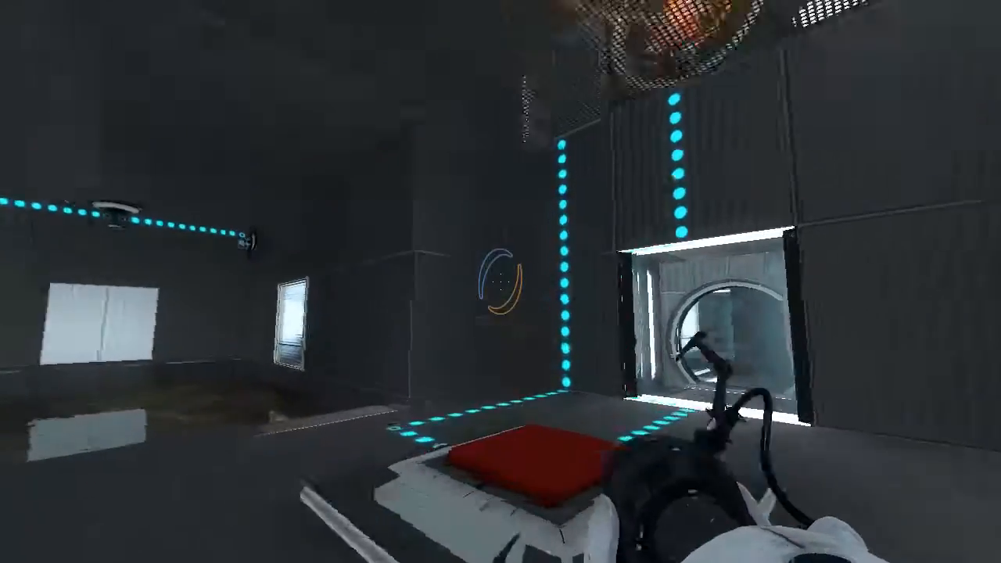
pyautogui.moveTo(500, 281)
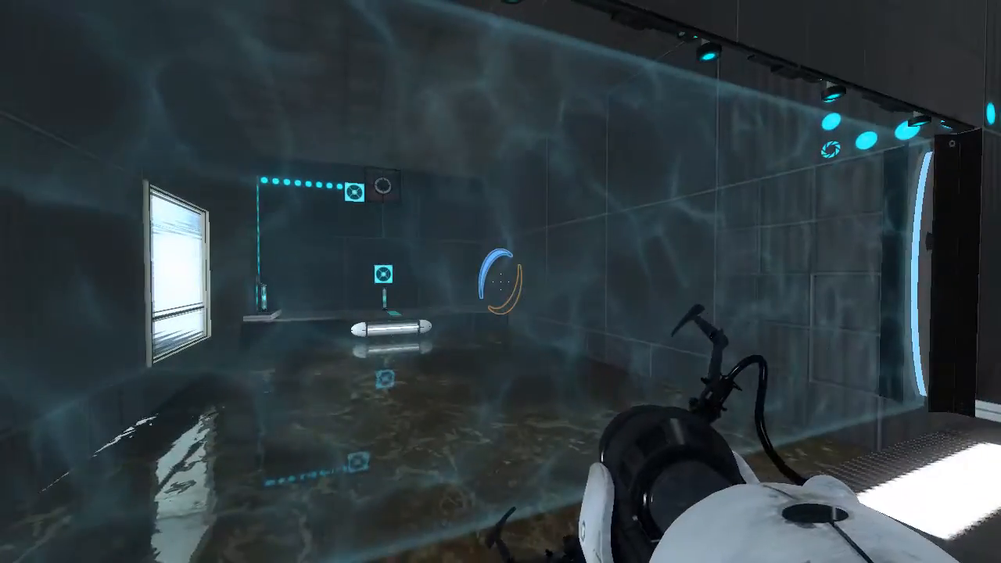
pyautogui.moveTo(501, 281)
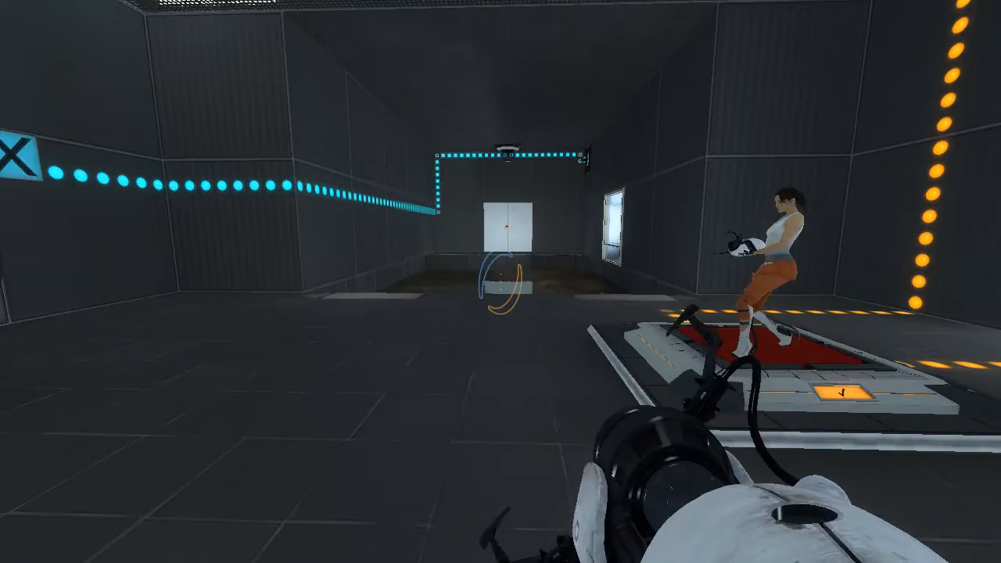
# - Fire a portal onto the wall beside the exit sign with the downward arrow
pyautogui.click(516, 243)
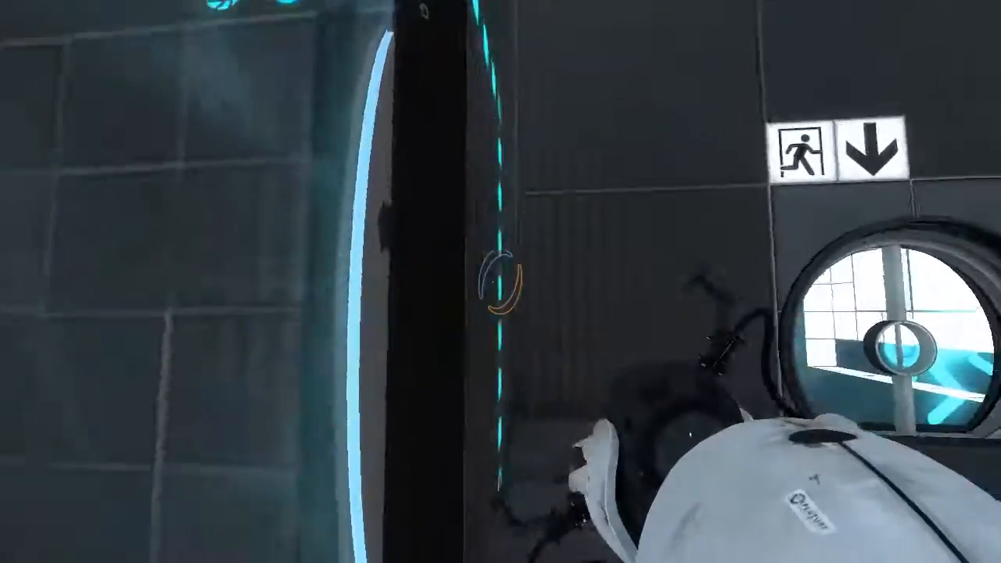
pyautogui.moveTo(501, 281)
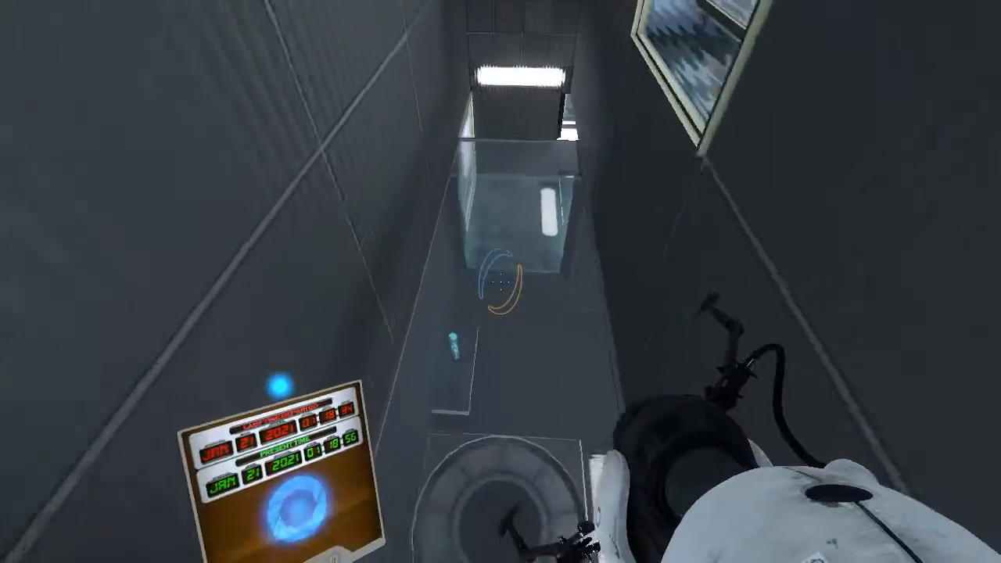
pyautogui.moveTo(500, 281)
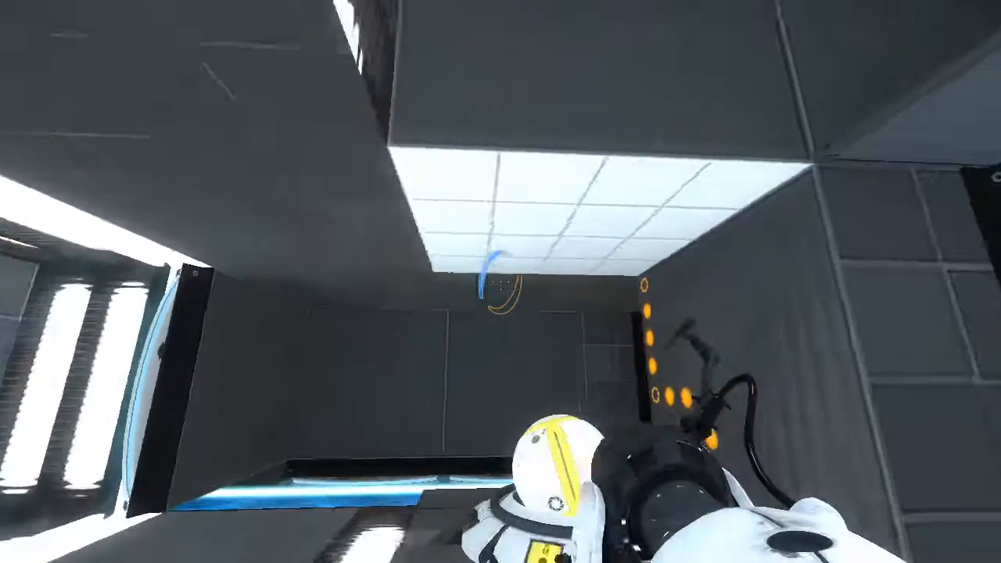
pyautogui.click(501, 281)
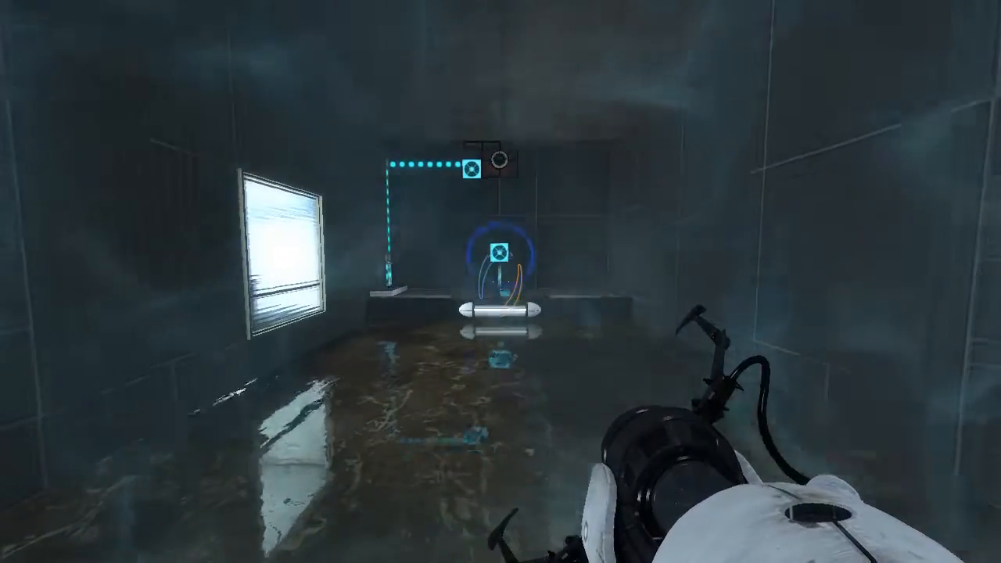
# - Fire a portal onto the back wall above the pedestal button in the flooded corridor
pyautogui.click(500, 281)
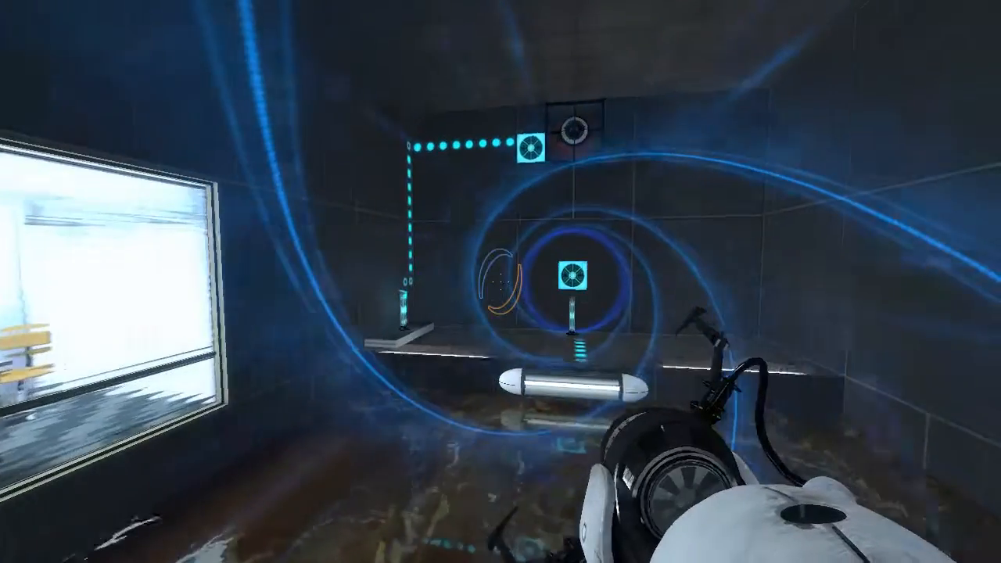